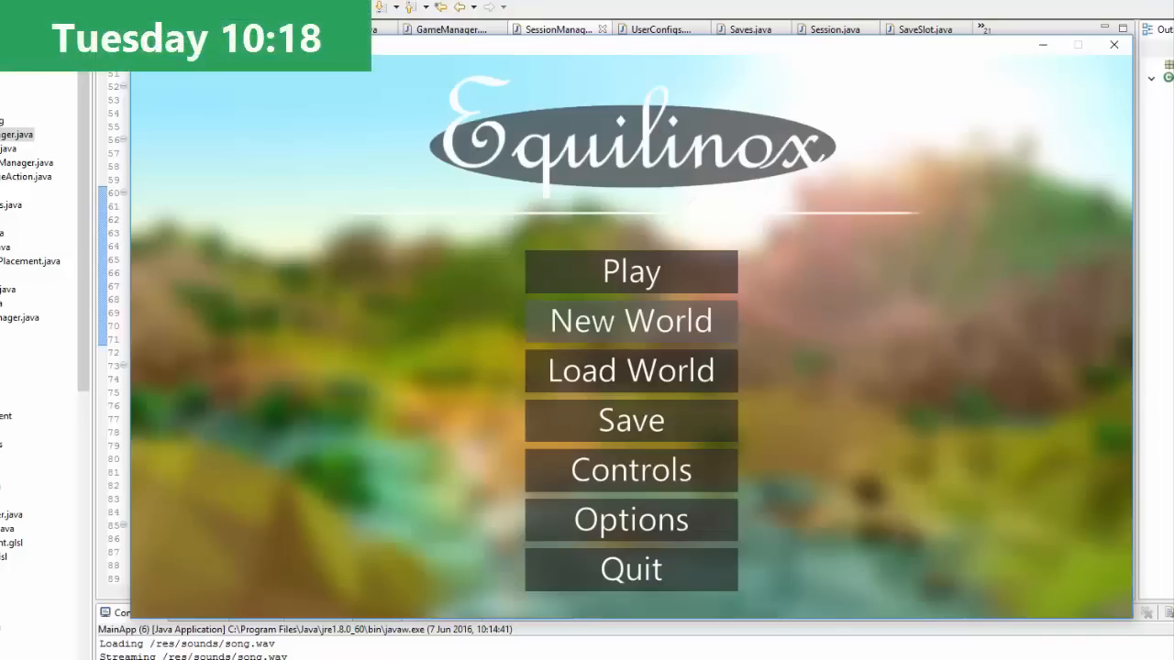
pyautogui.moveTo(615, 337)
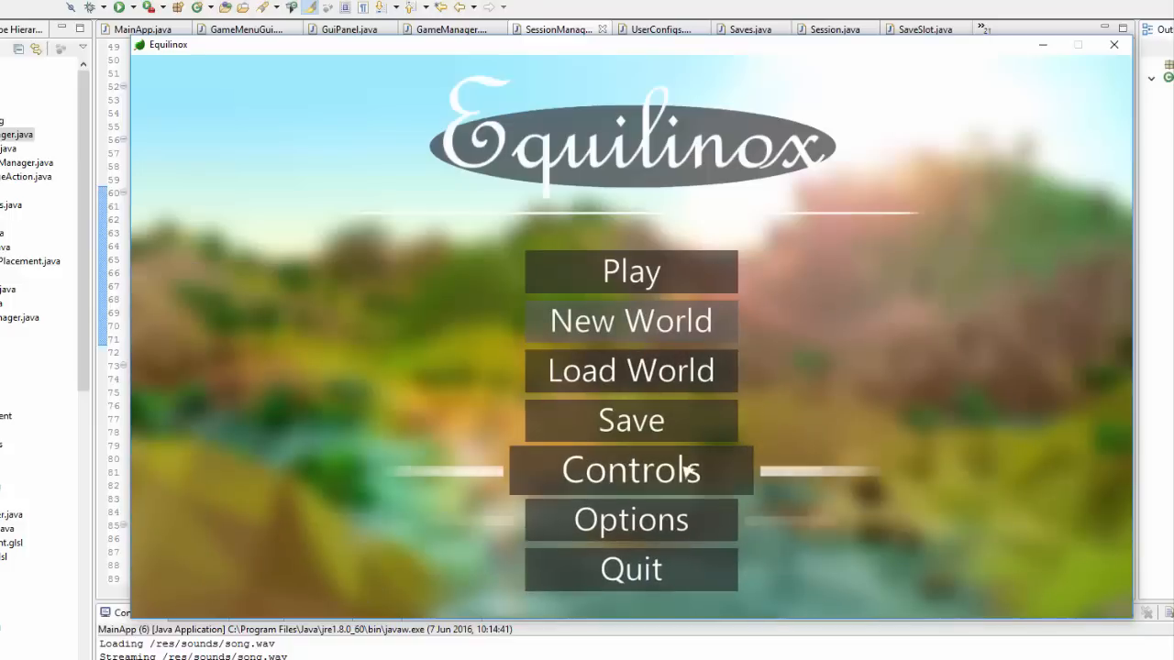
pyautogui.moveTo(631, 370)
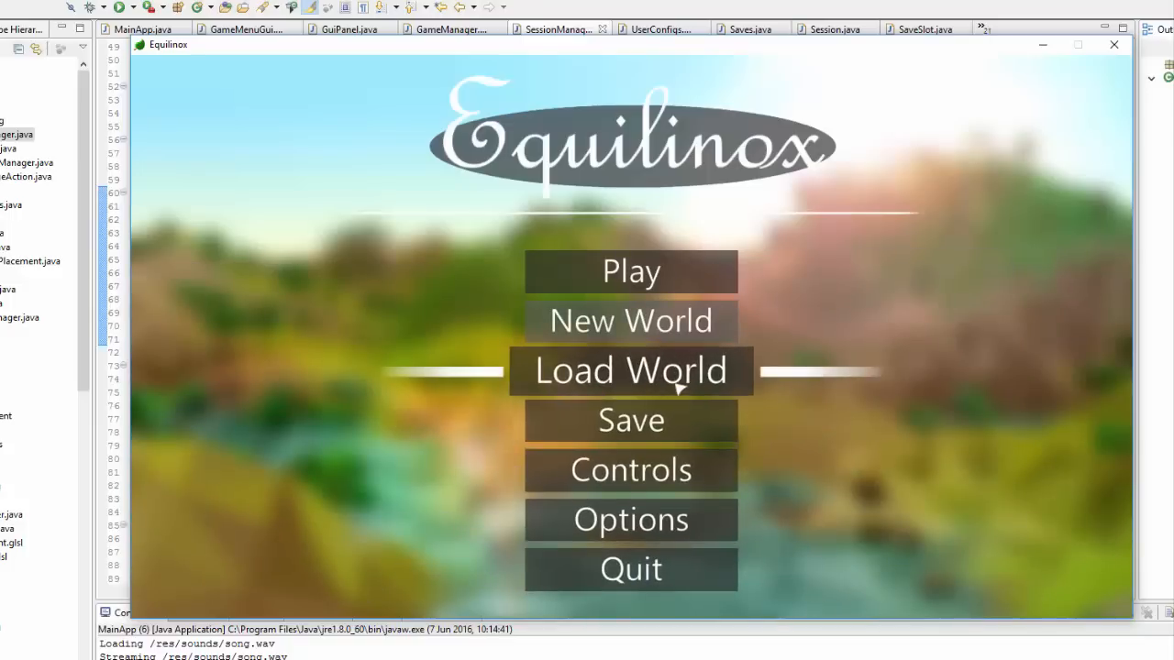
pyautogui.moveTo(631, 271)
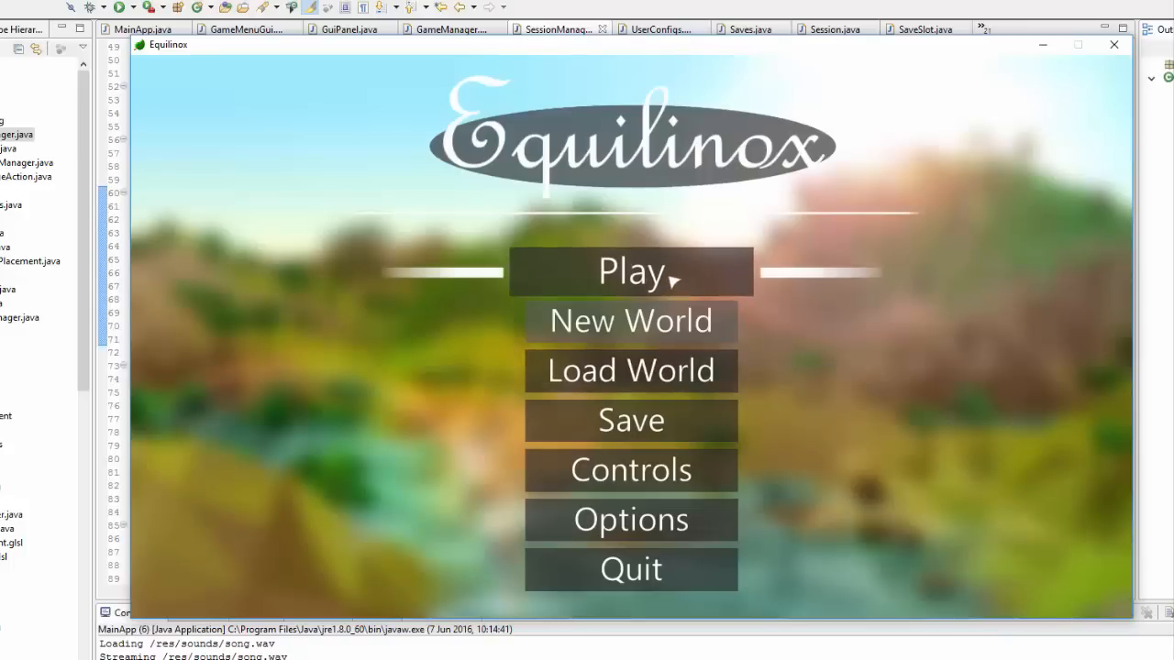
pyautogui.moveTo(630, 370)
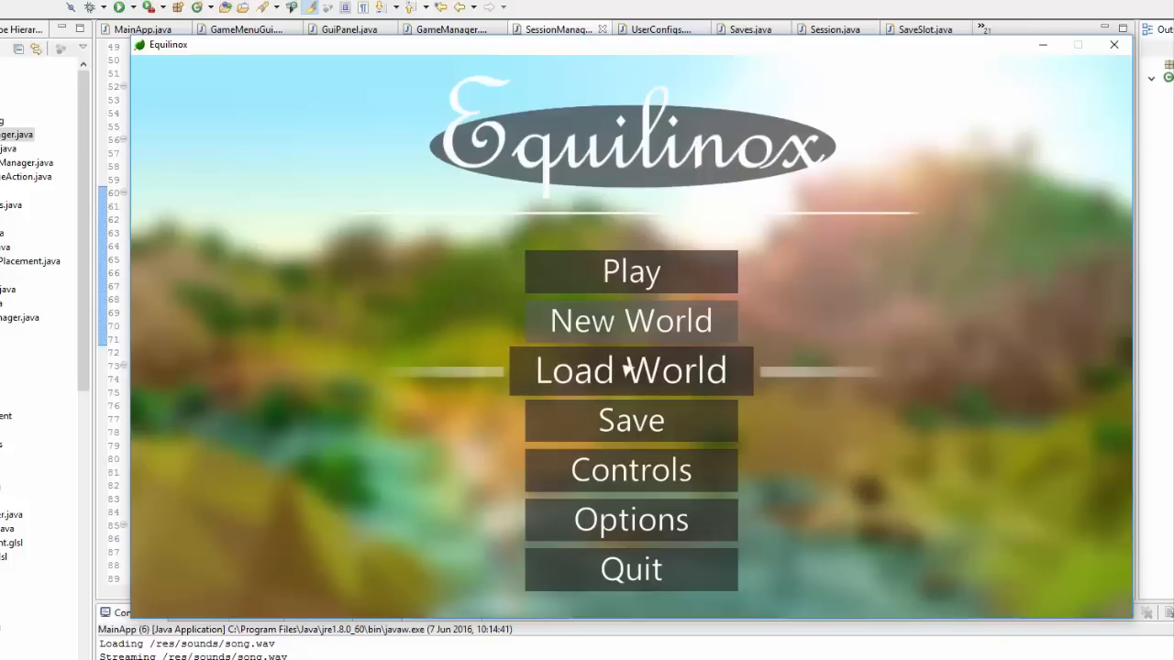
# Open Load World from the main menu to view the six save slots
pyautogui.click(630, 370)
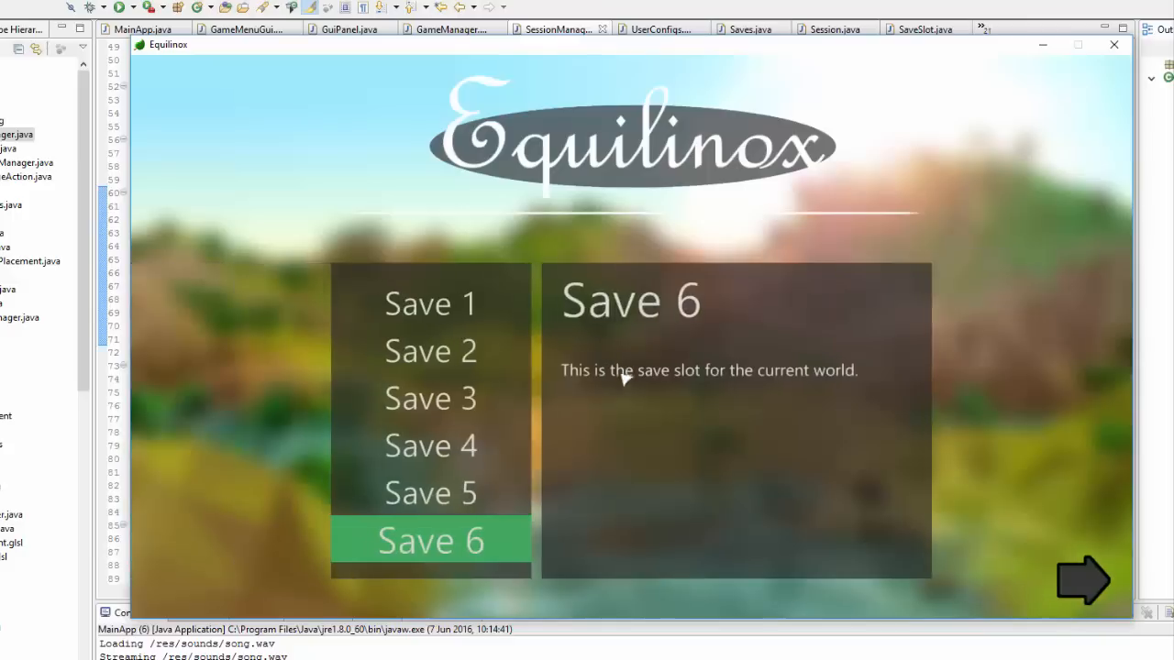
# Use the arrow button to leave the save-slot screen
pyautogui.click(1084, 579)
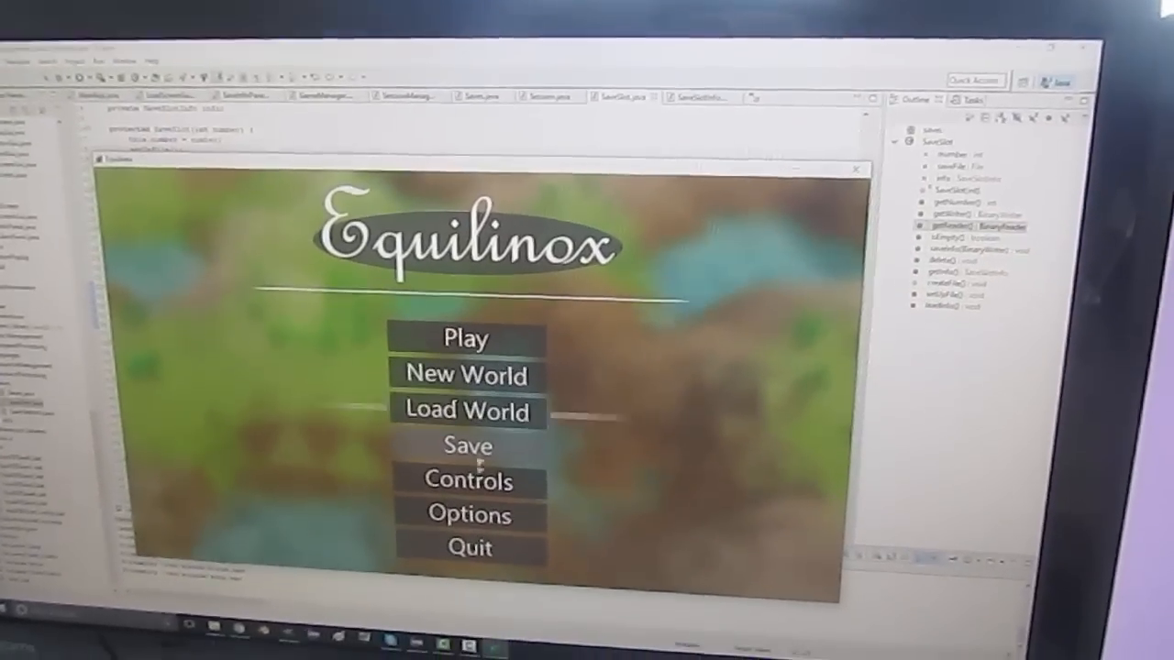
# Open Load World and select Save 1 to display its saved date
pyautogui.click(467, 516)
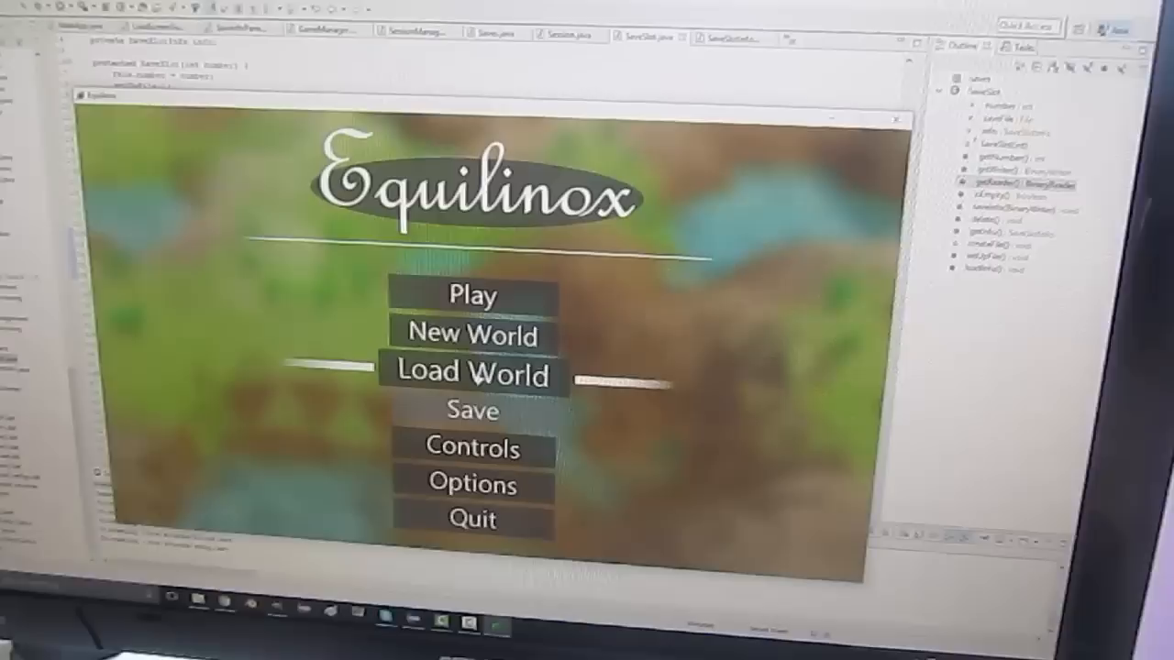
pyautogui.click(472, 375)
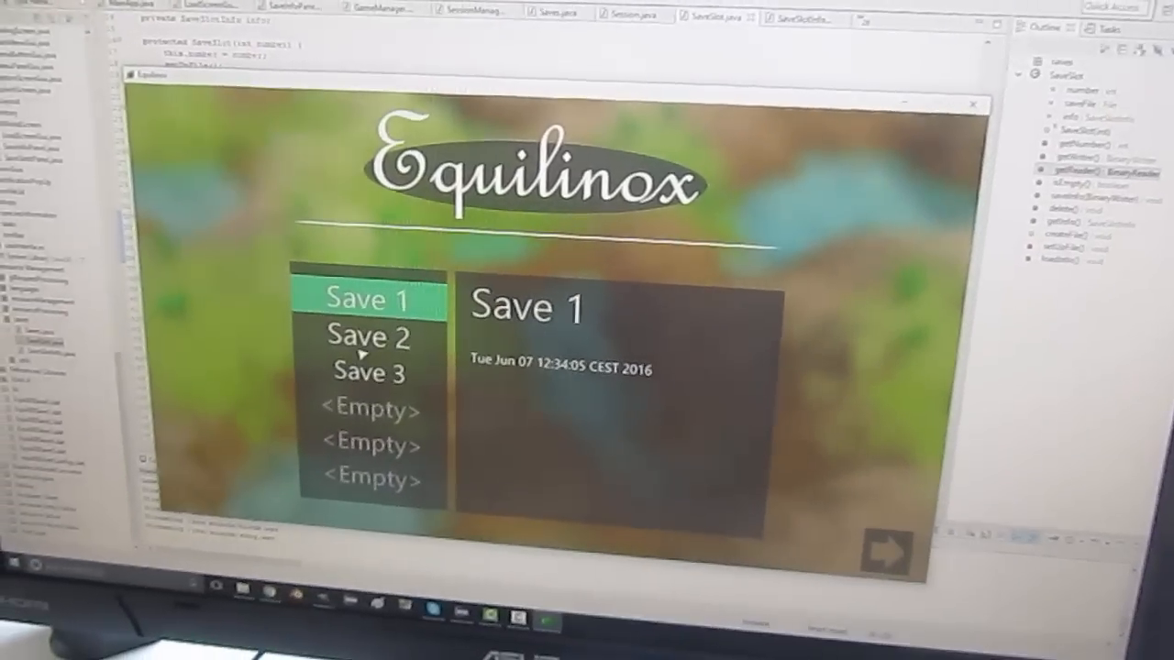
pyautogui.click(368, 338)
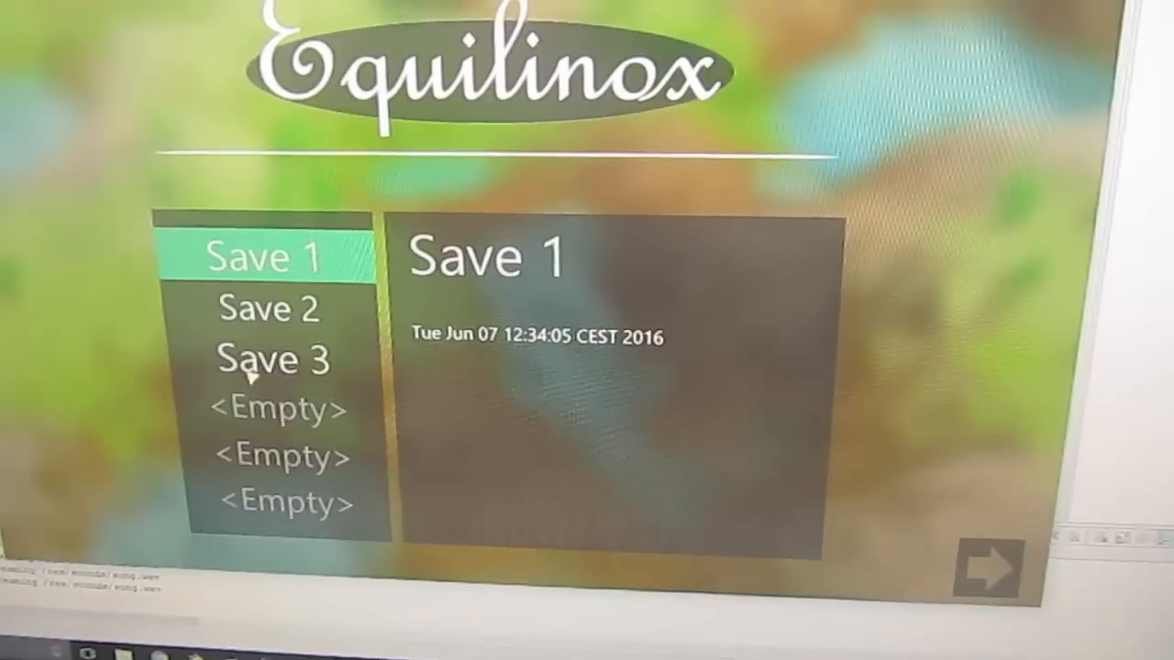
pyautogui.click(268, 310)
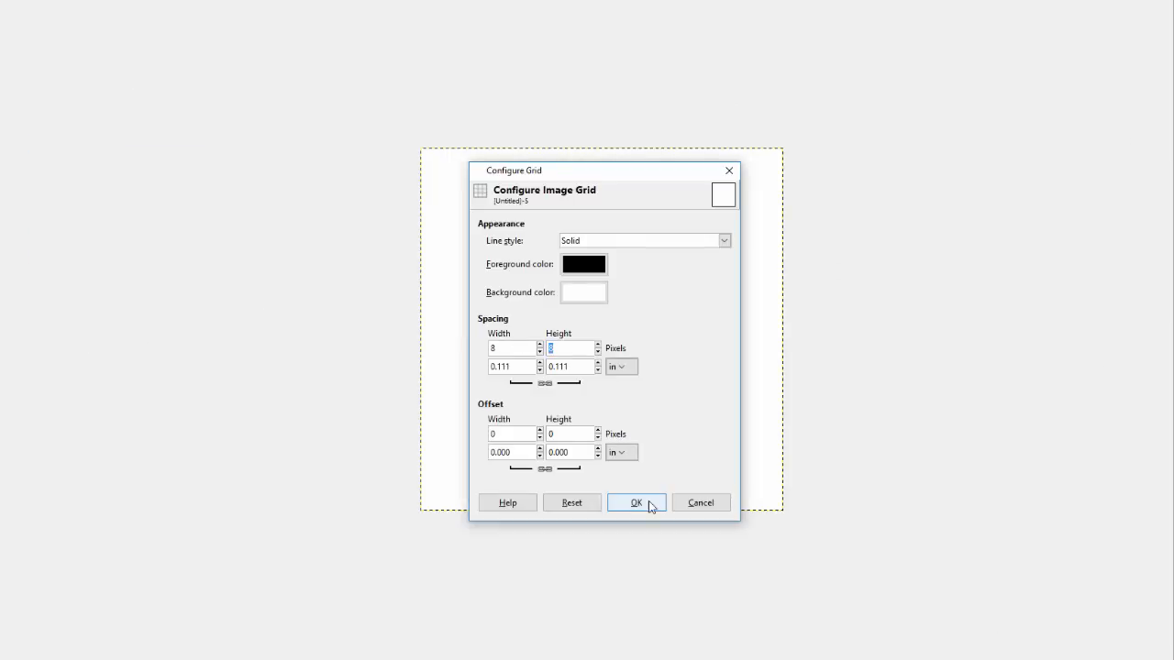
# Confirm the GIMP grid settings with 8-pixel spacing
pyautogui.click(636, 502)
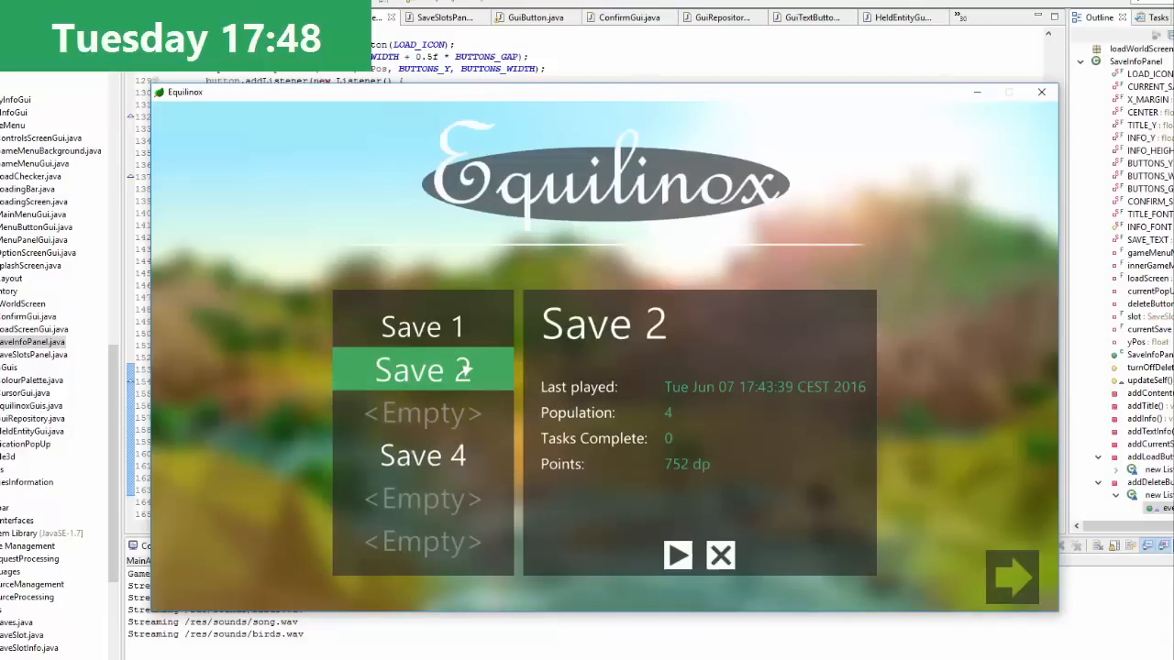
# Delete Save 2 after one cancelled attempt, then select Save 1 and request its deletion
pyautogui.click(720, 557)
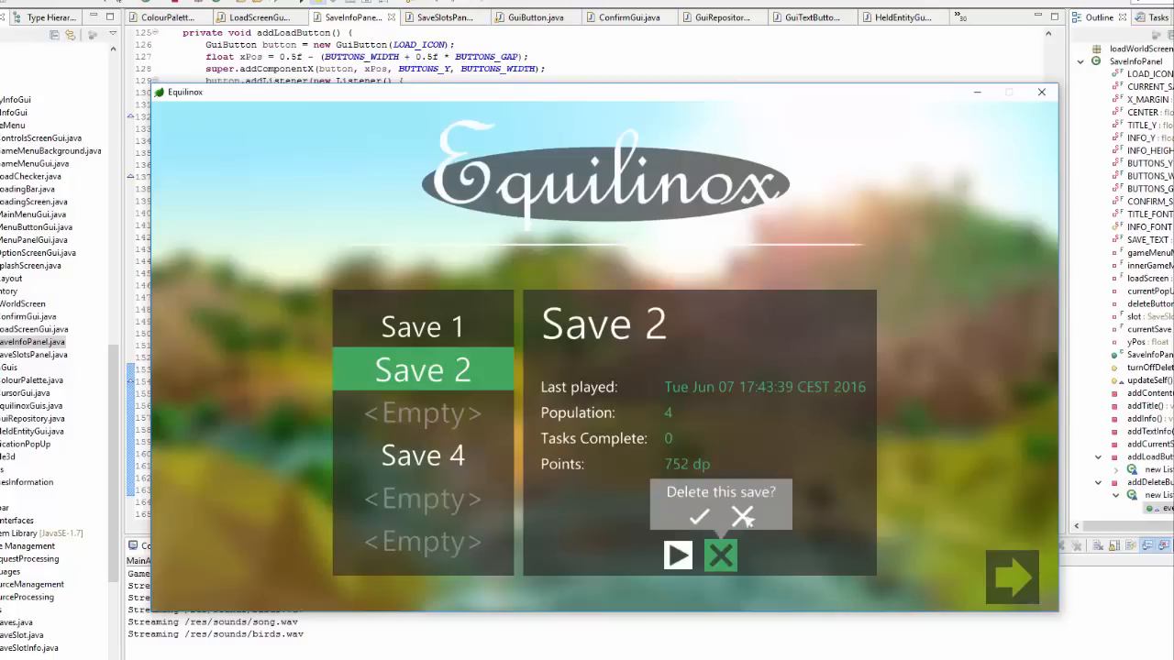
pyautogui.click(756, 516)
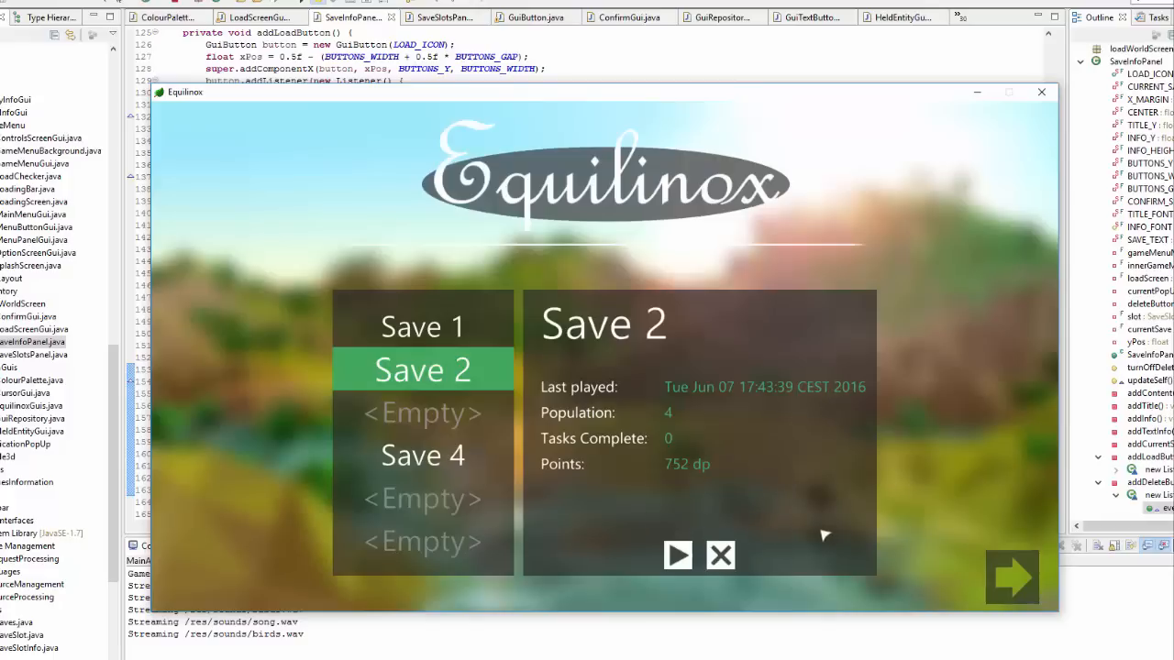
pyautogui.click(721, 557)
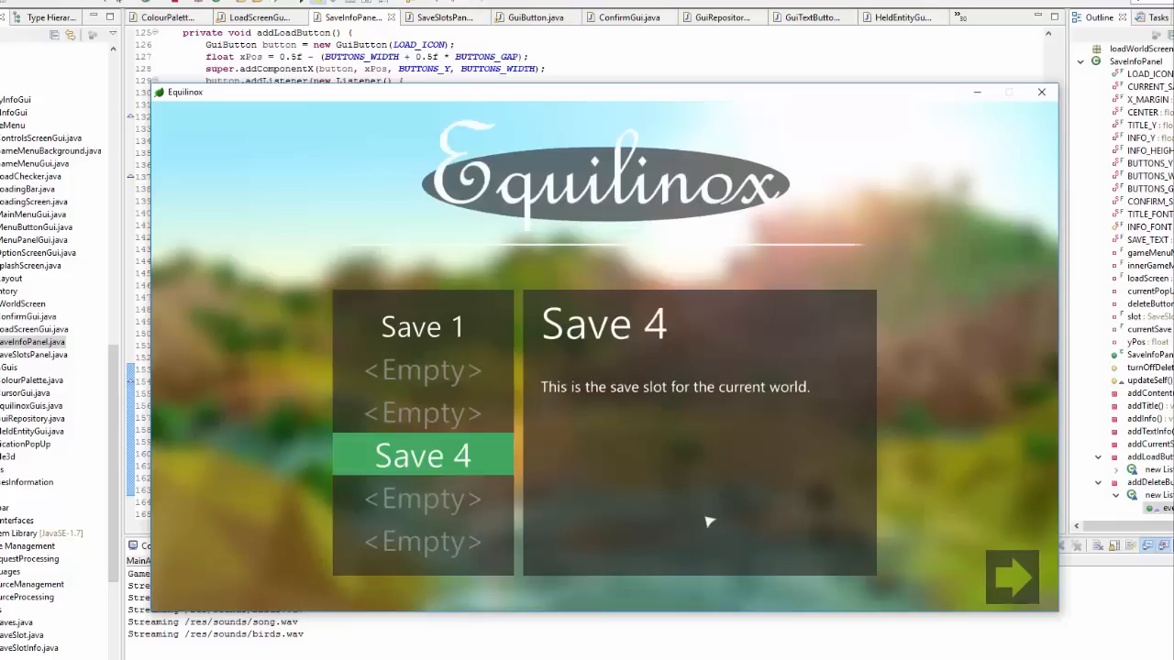
pyautogui.click(422, 325)
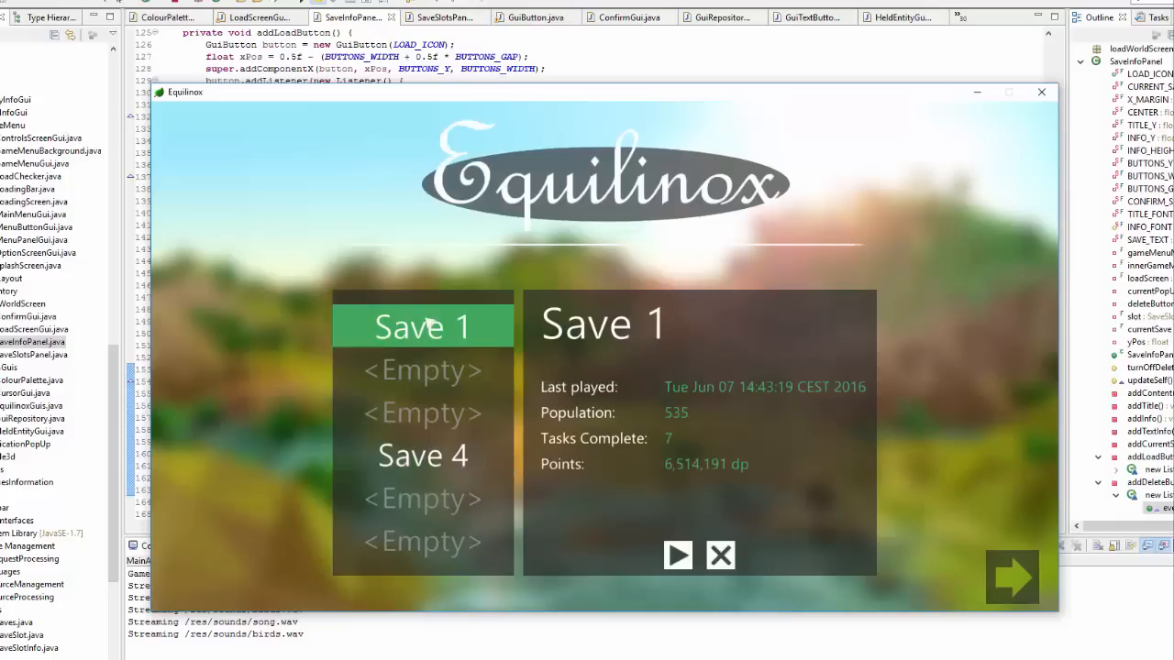
pyautogui.moveTo(721, 559)
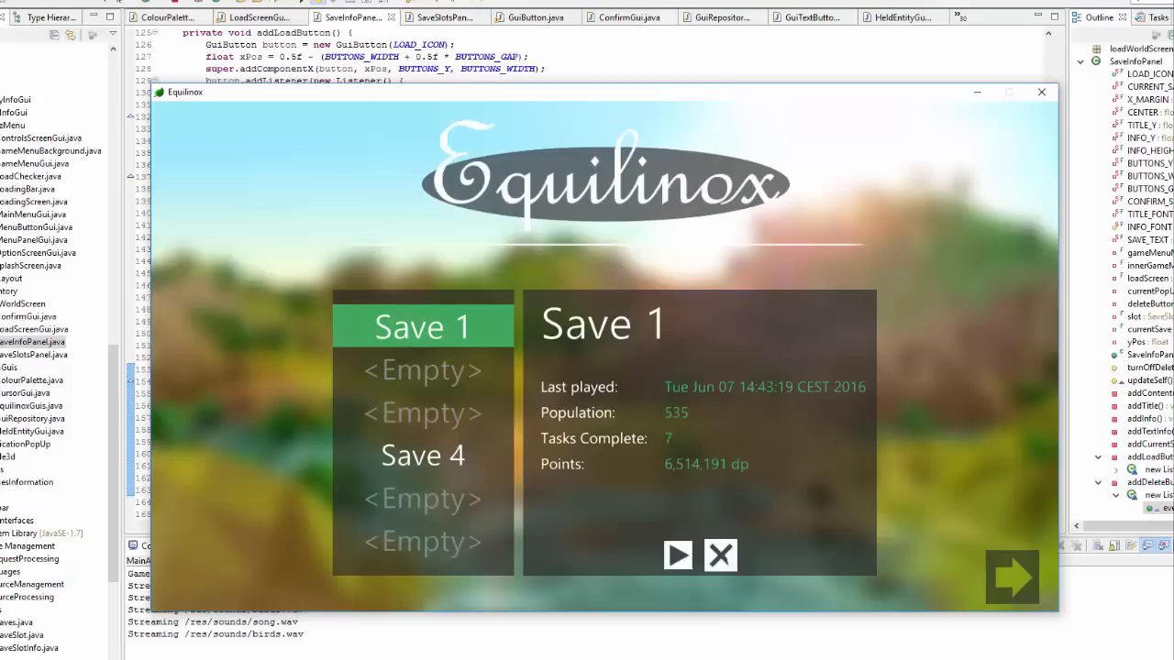
pyautogui.click(720, 557)
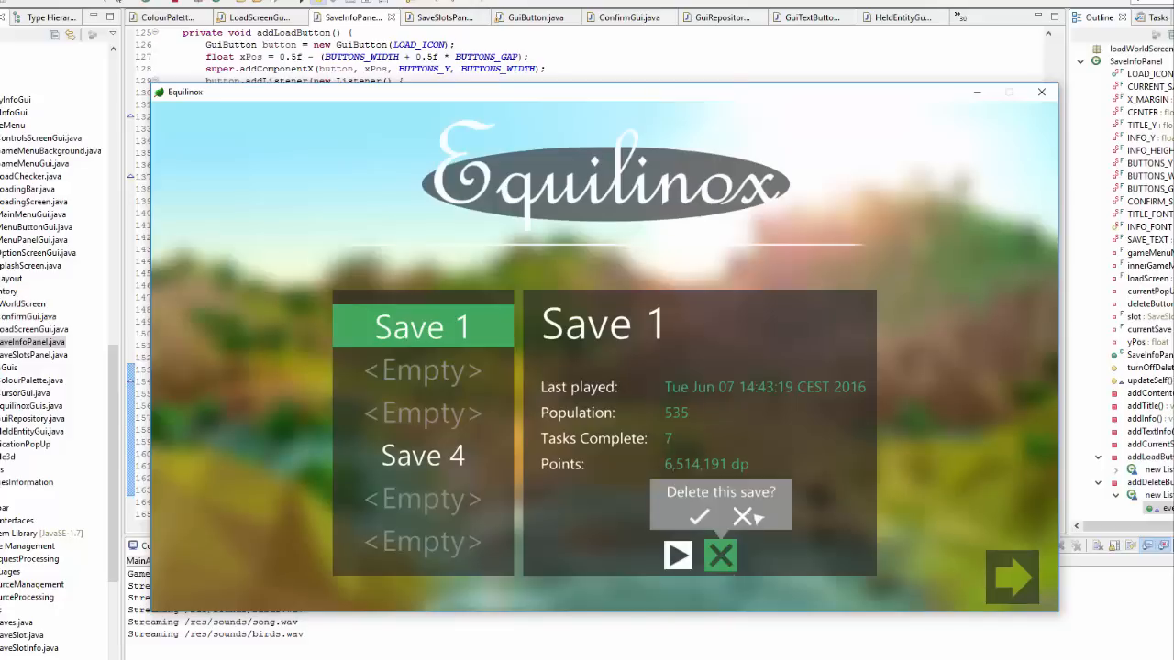
pyautogui.moveTo(759, 516)
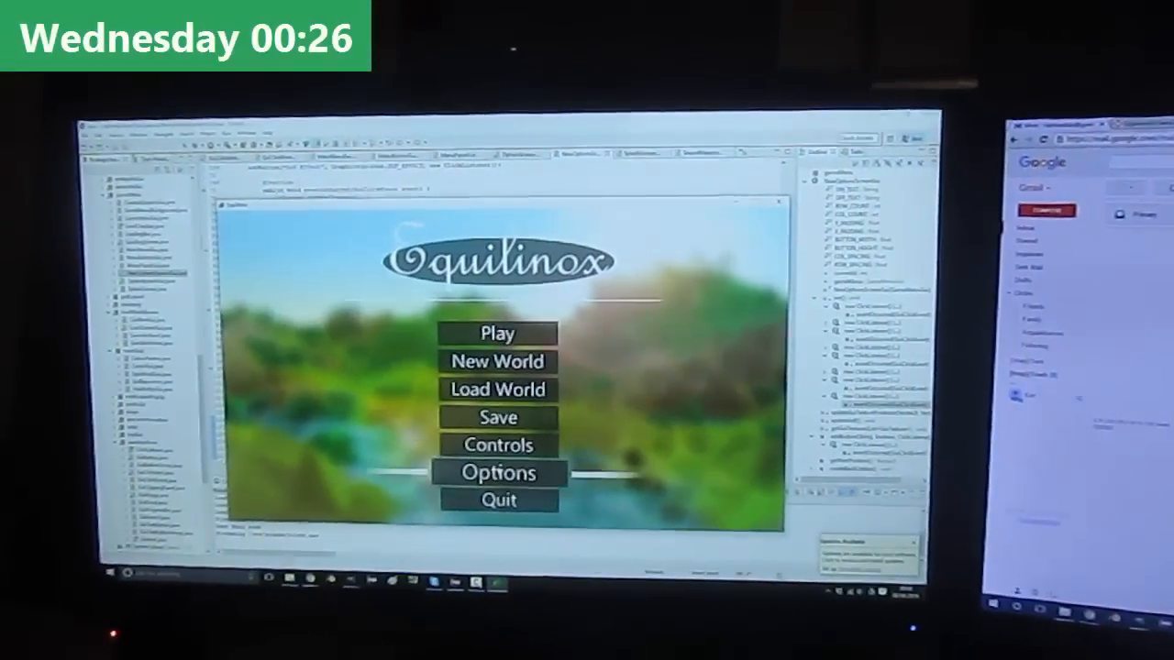
# Turn off Lens Flare in Options and return to the main menu
pyautogui.click(498, 472)
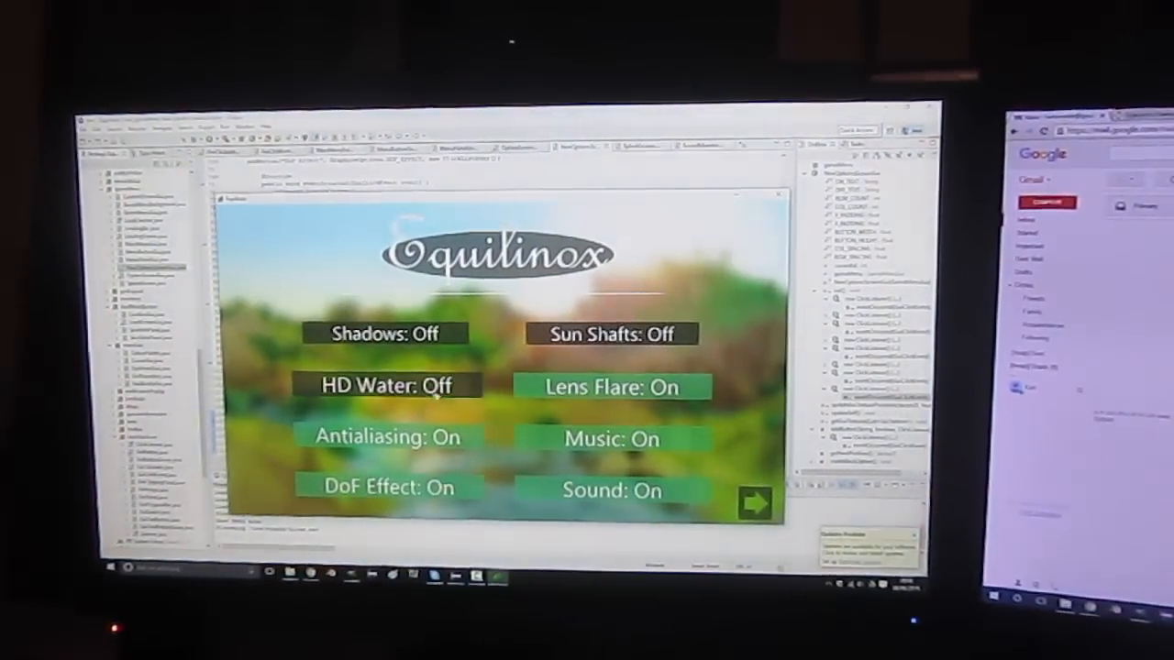
pyautogui.click(612, 386)
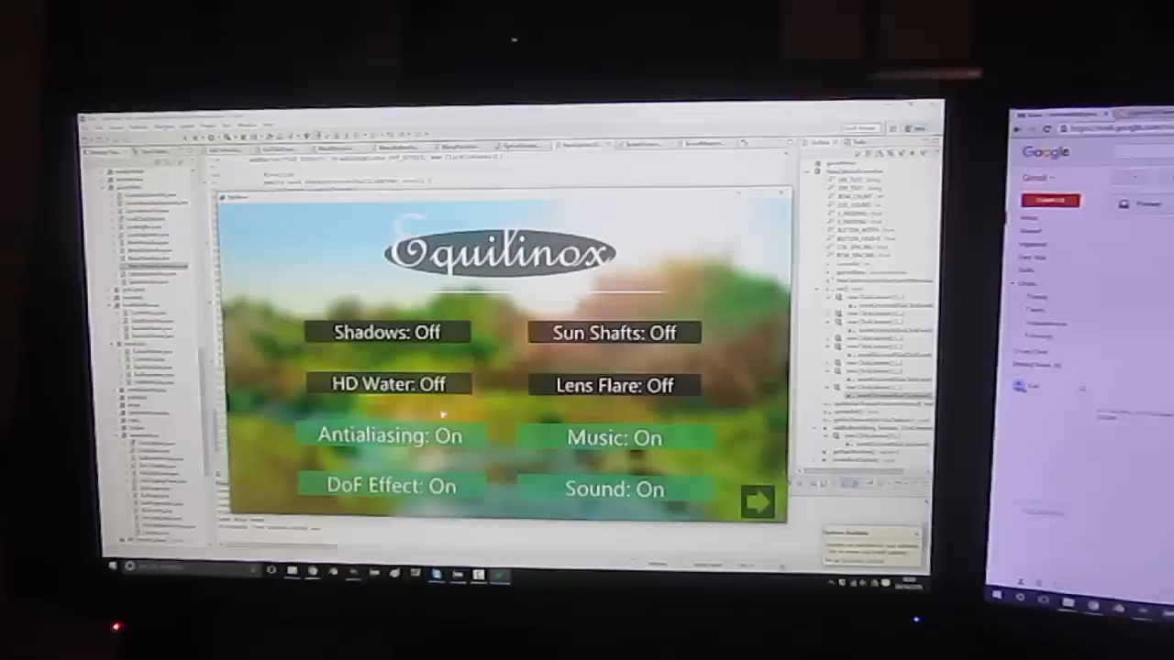
pyautogui.click(388, 436)
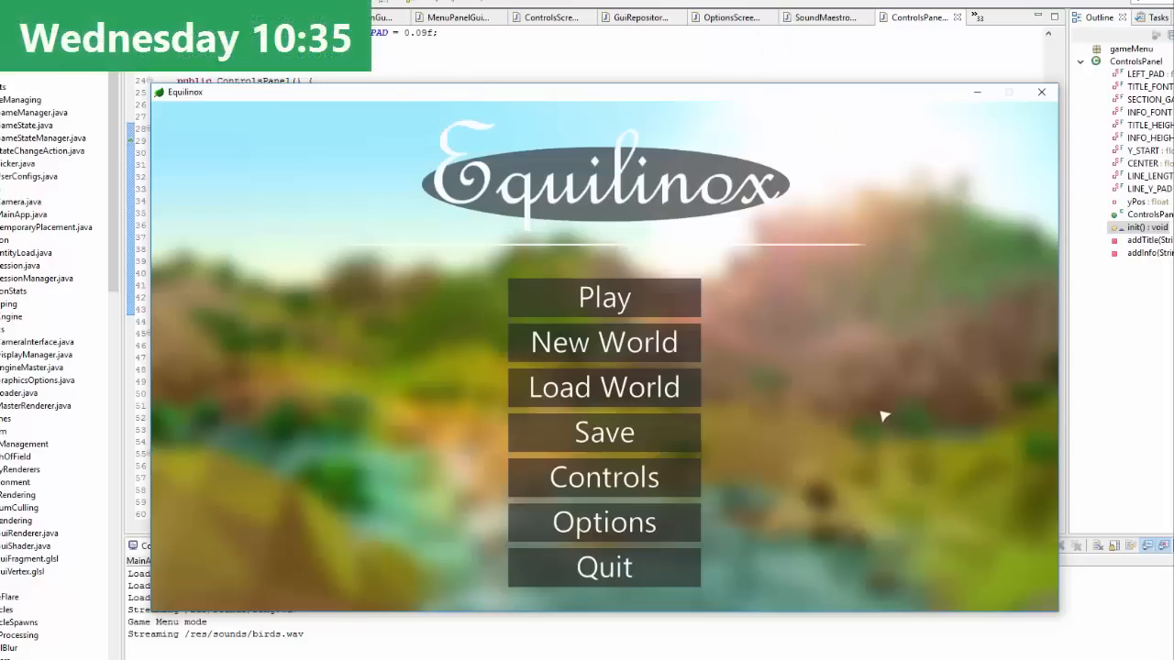
pyautogui.moveTo(604, 431)
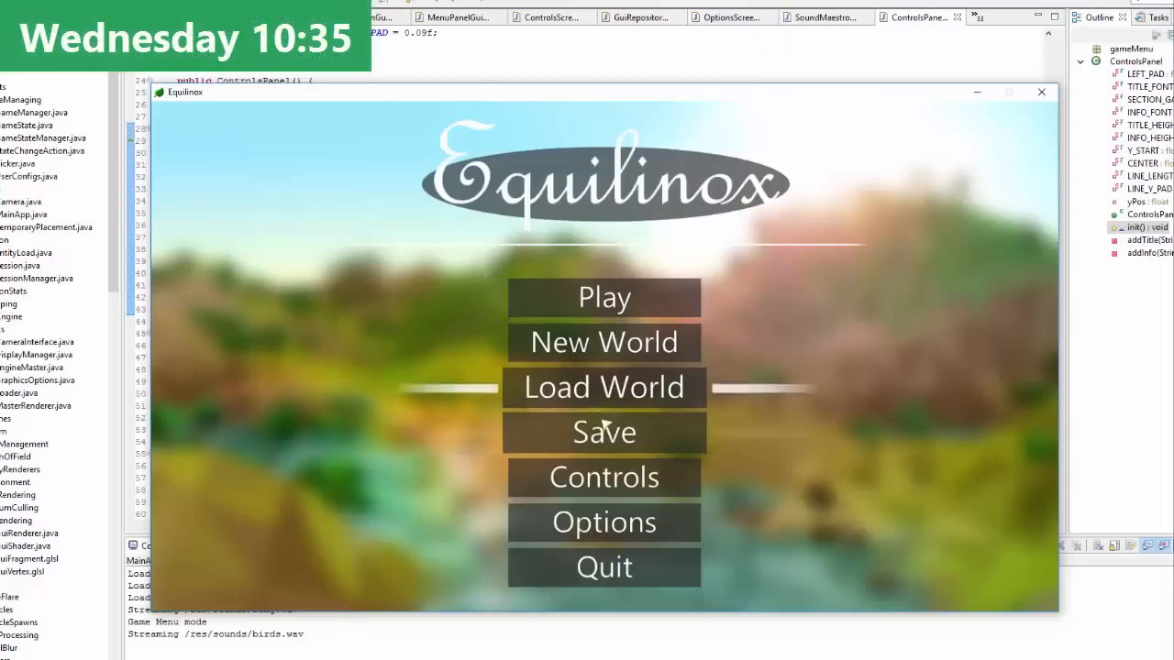
pyautogui.click(605, 477)
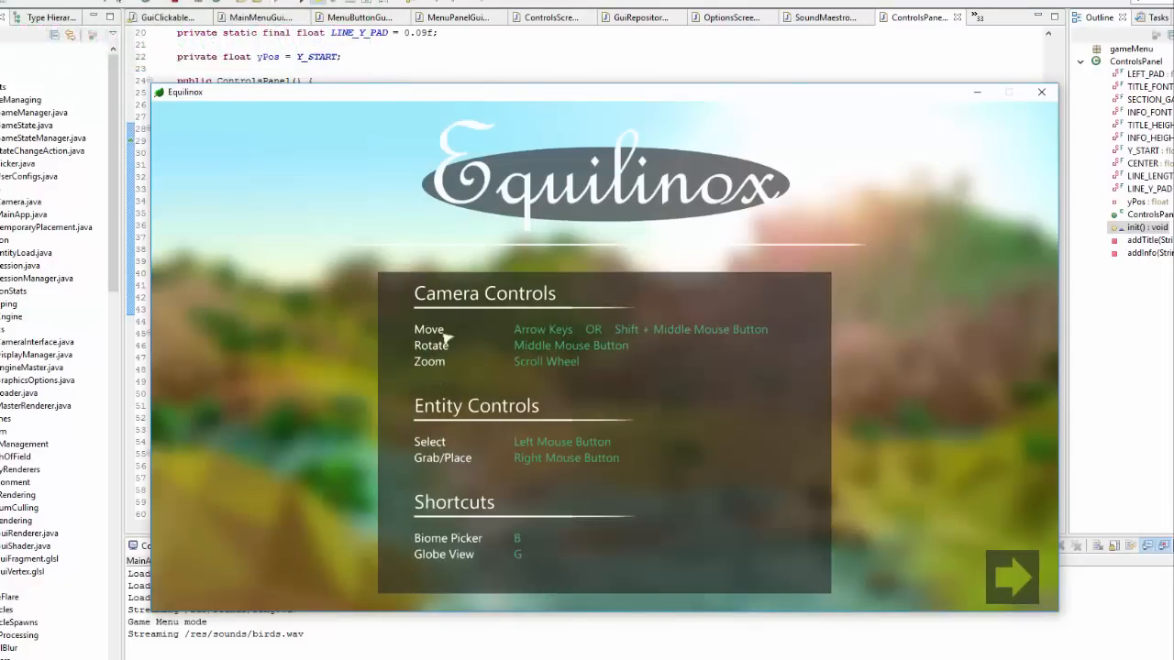
pyautogui.moveTo(462, 538)
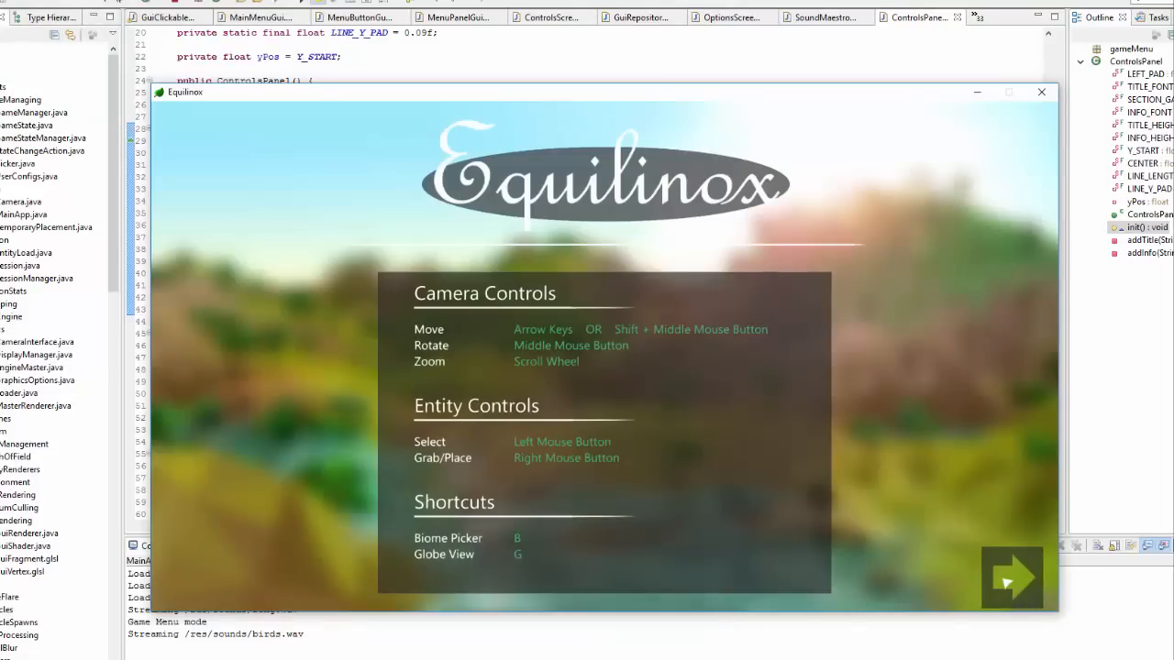
pyautogui.click(1013, 577)
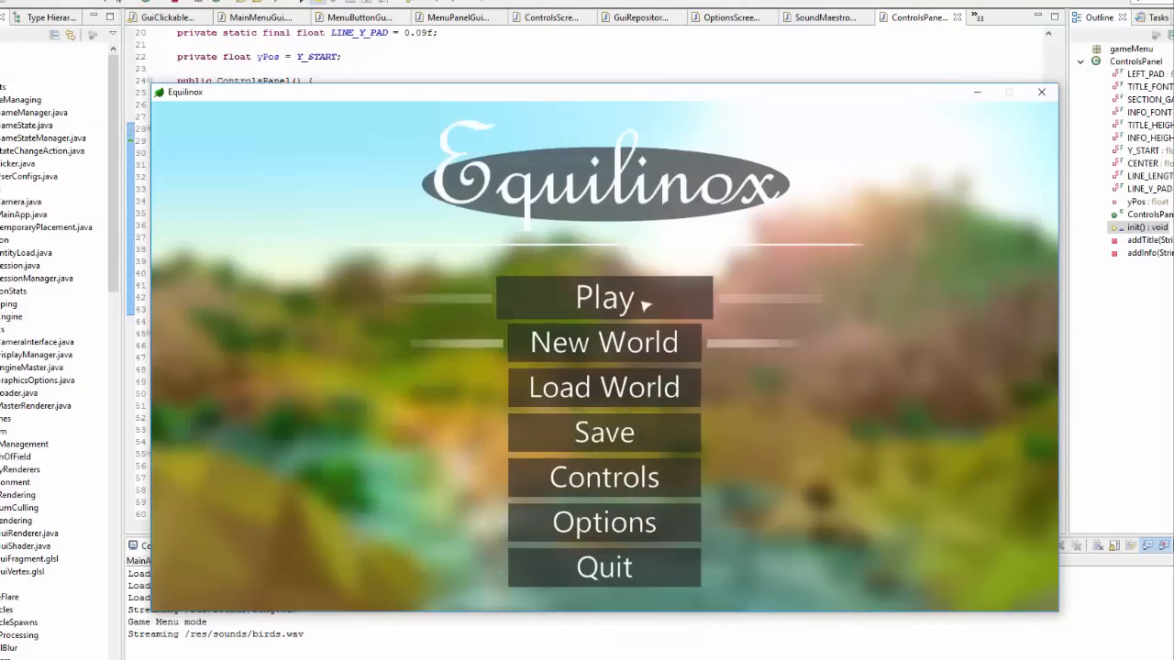
pyautogui.click(604, 522)
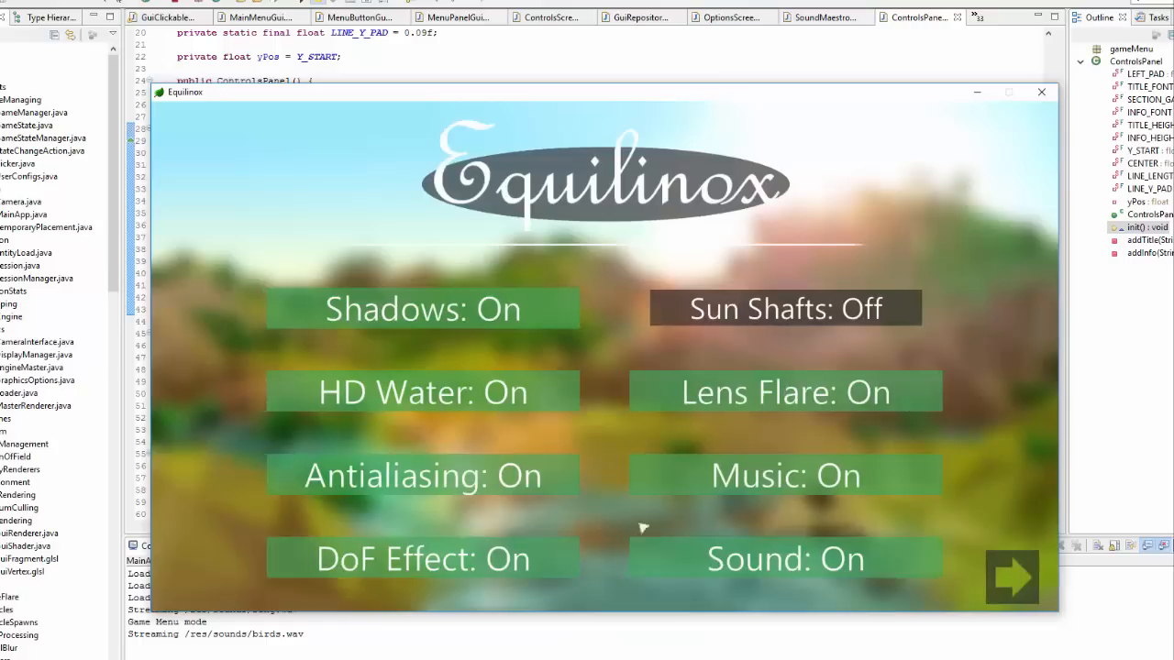
pyautogui.click(1010, 579)
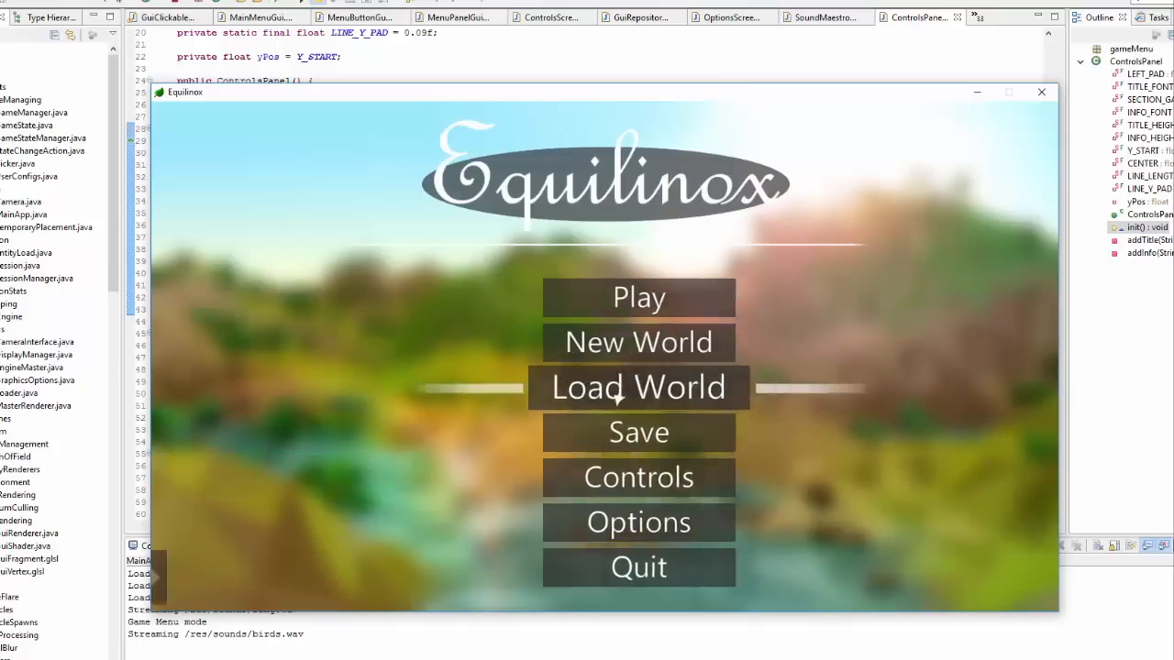